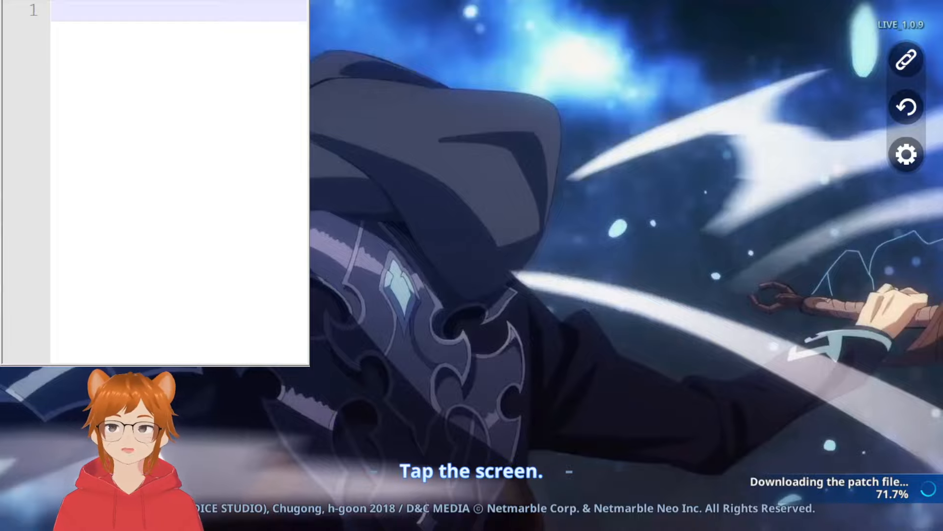
Type 'Download VPN' as the first line of the note.
{"action": "type", "text": "DOwn"}
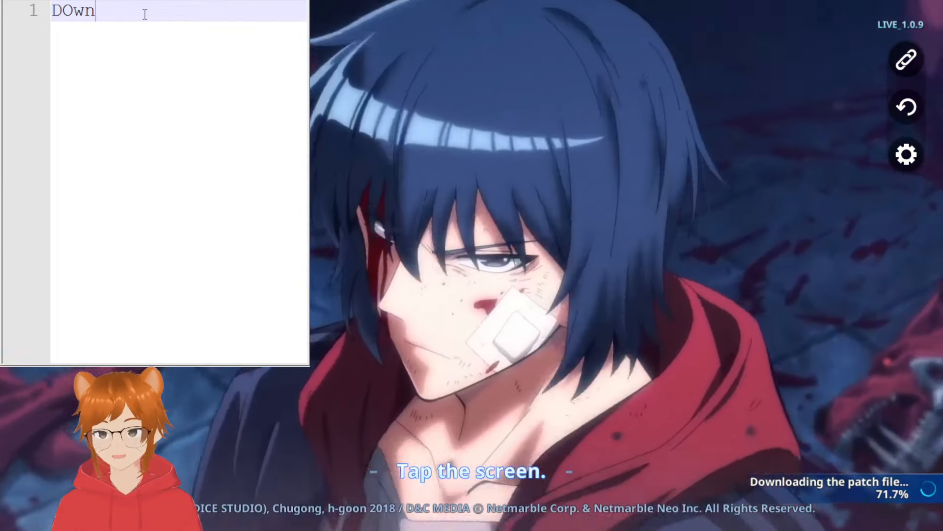
{"action": "type", "text": "l"}
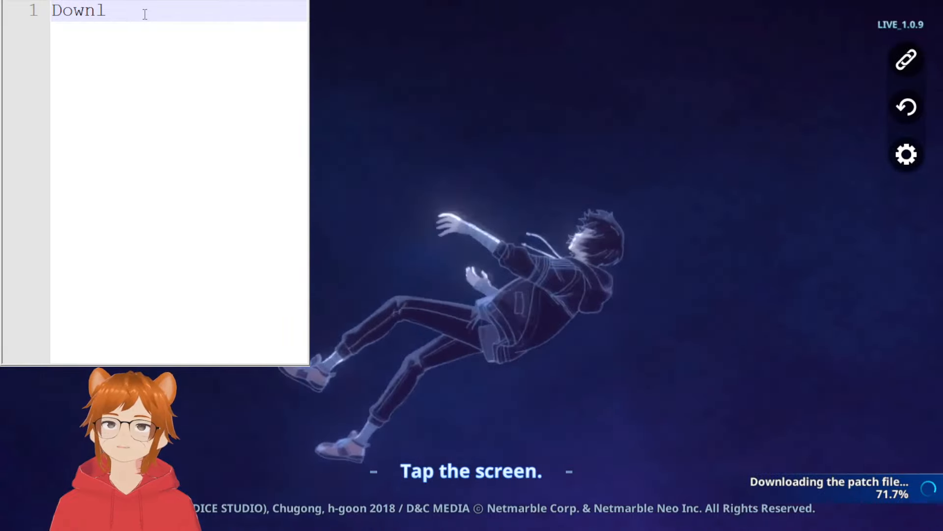
{"action": "type", "text": "oad VPN"}
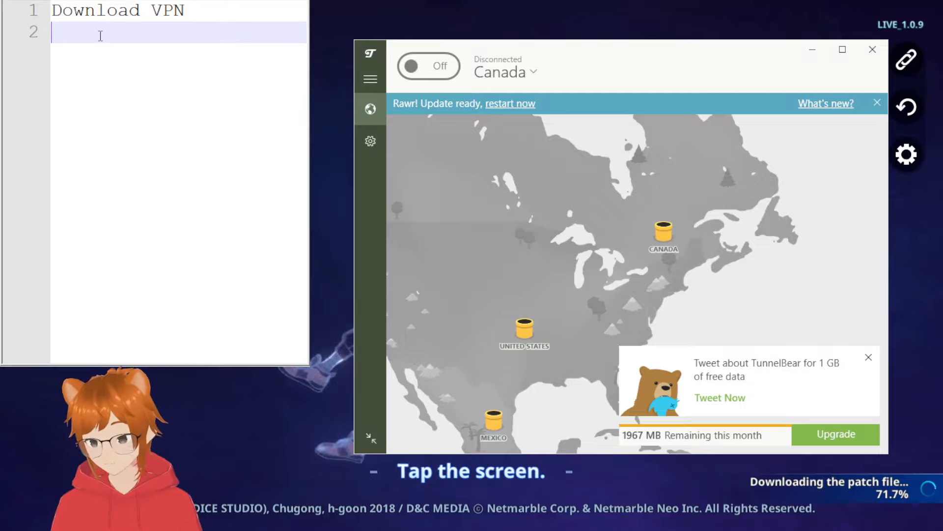
Add the line 'I used Tunnelbear' beneath 'Download VPN'.
{"action": "type", "text": "I used"}
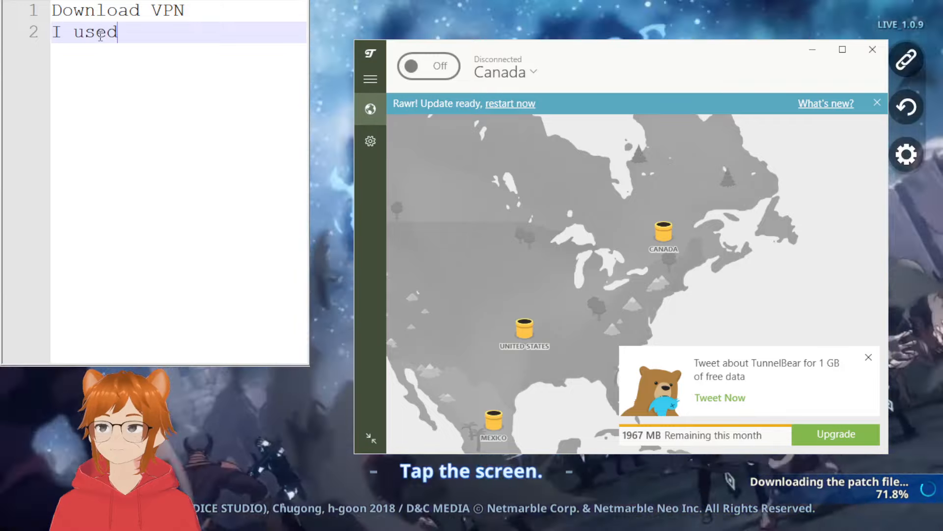
{"action": "type", "text": "Tunnelbear"}
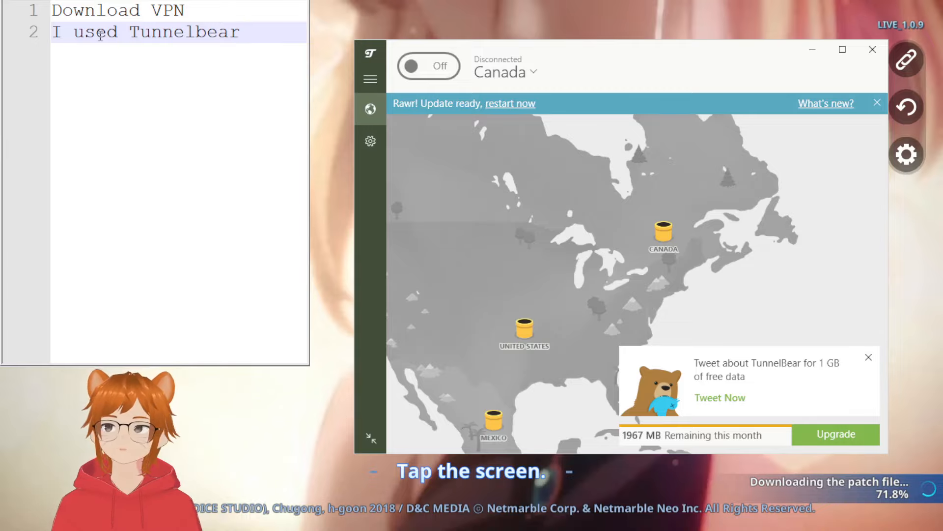
Prefix line 1 with 'Step 1.' and add 'Step 2. Use VPN to CANADA'.
{"action": "type", "text": "Step"}
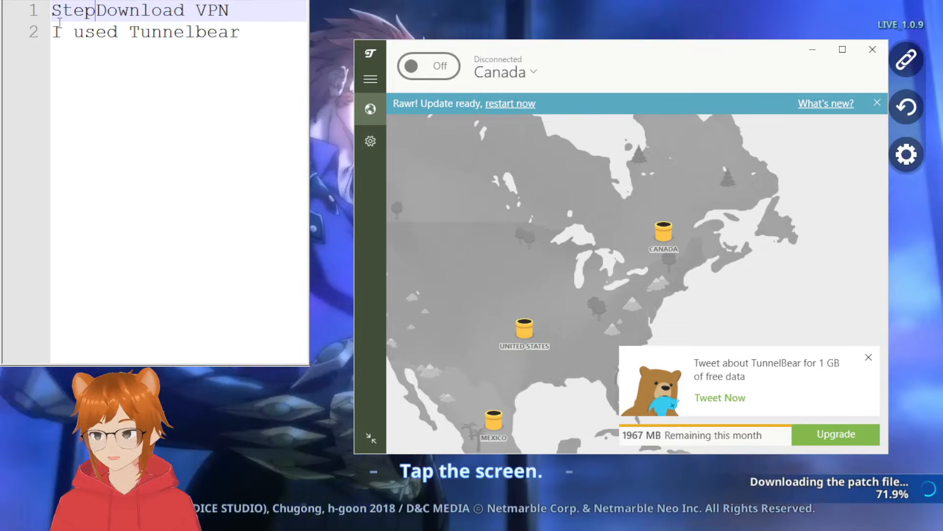
{"action": "type", "text": "1."}
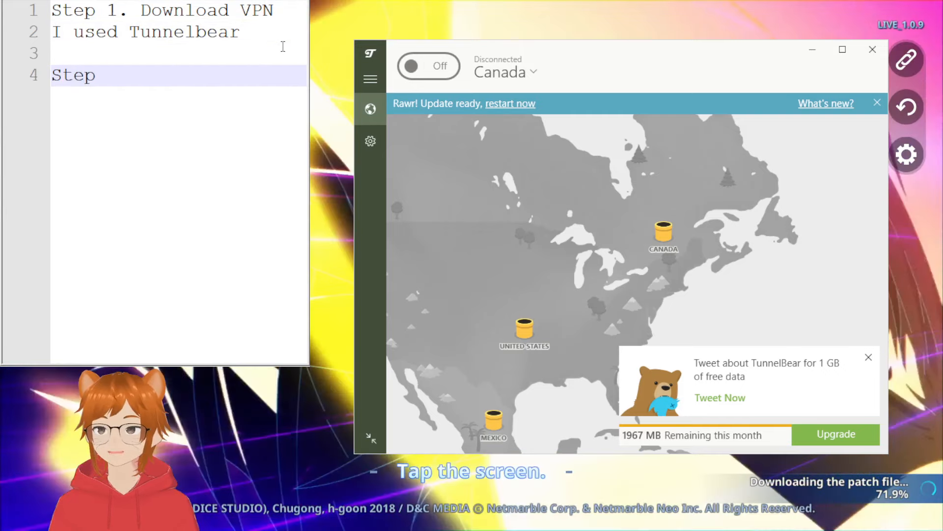
{"action": "type", "text": "2."}
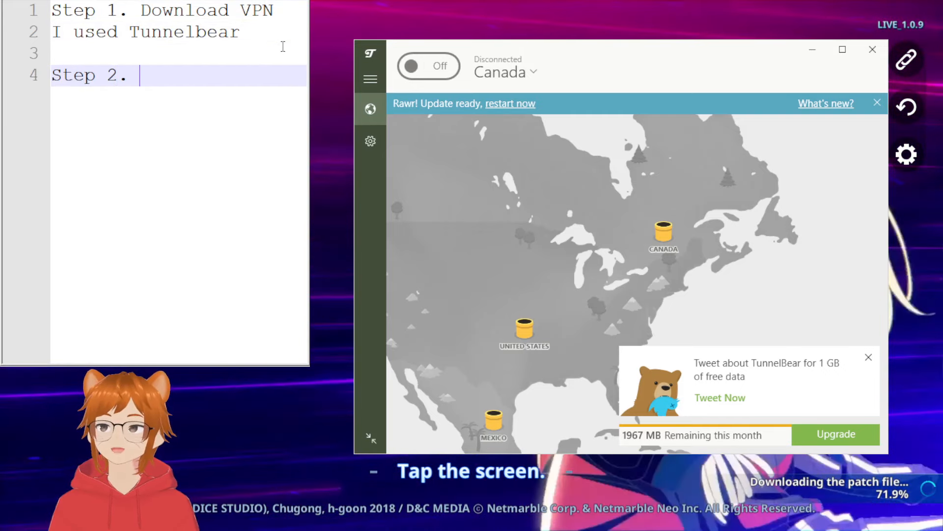
{"action": "type", "text": "Use VP"}
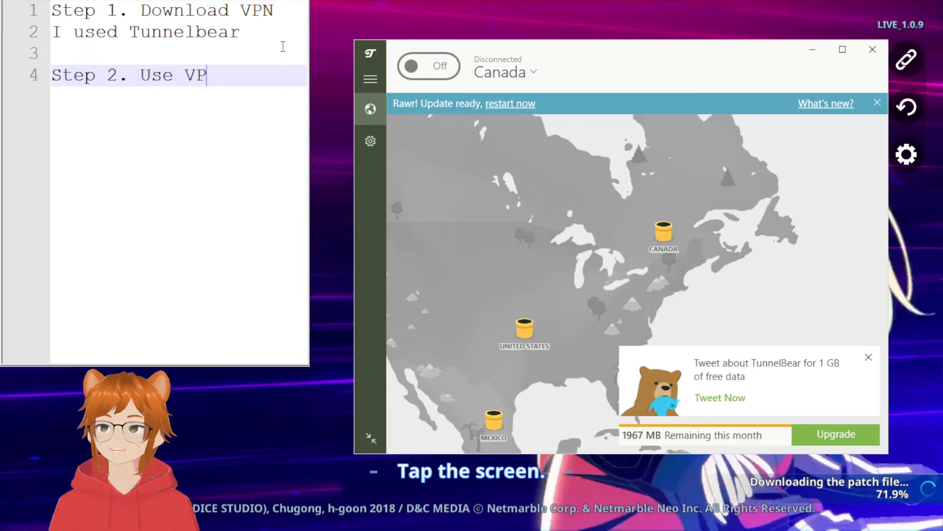
{"action": "type", "text": "N"}
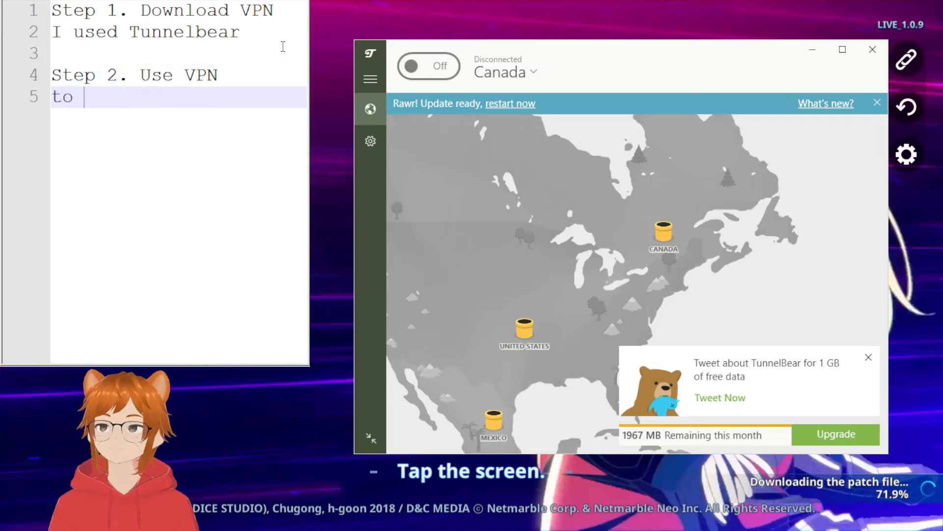
{"action": "type", "text": "CANADA"}
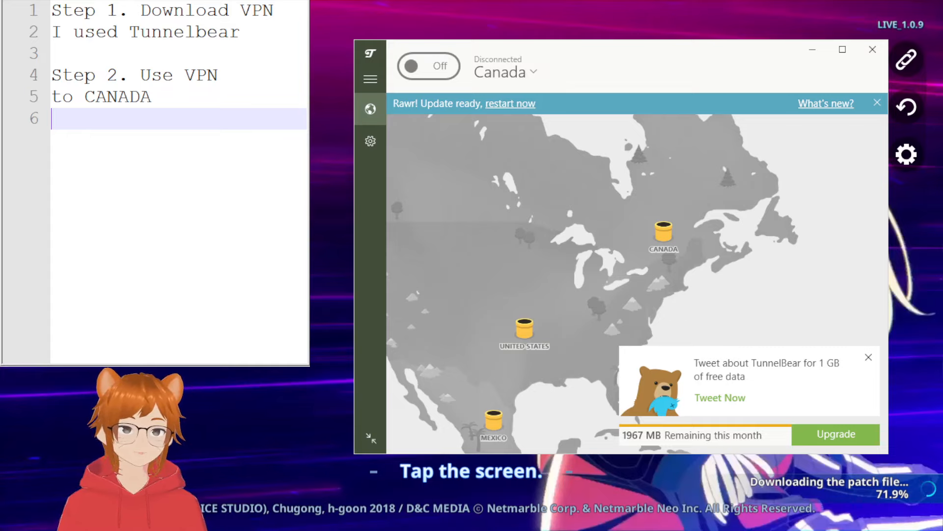
{"action": "left_click", "coordinate": [871, 49]}
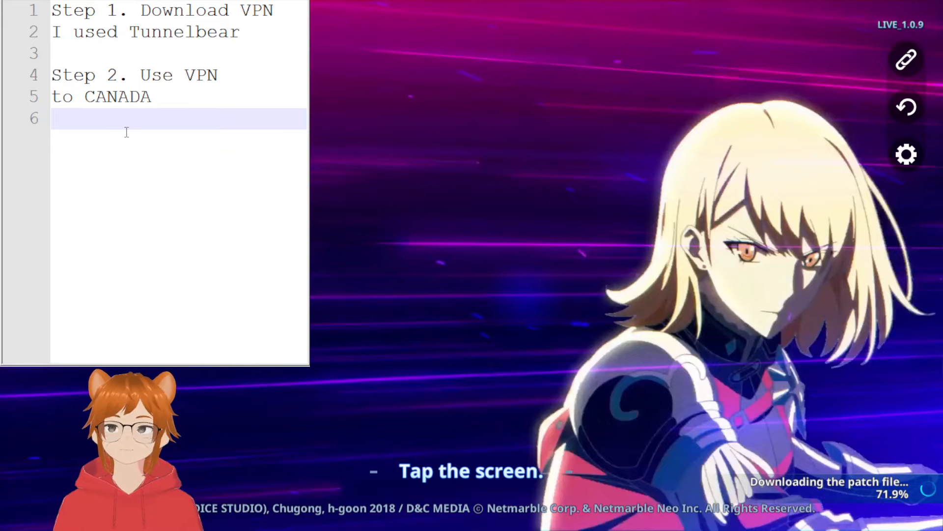
Add 'Step 3.' with the sololeveling.net URL and 'using Microsoft Edge'.
{"action": "type", "text": "Step 3."}
{"action": "type", "text": "w"}
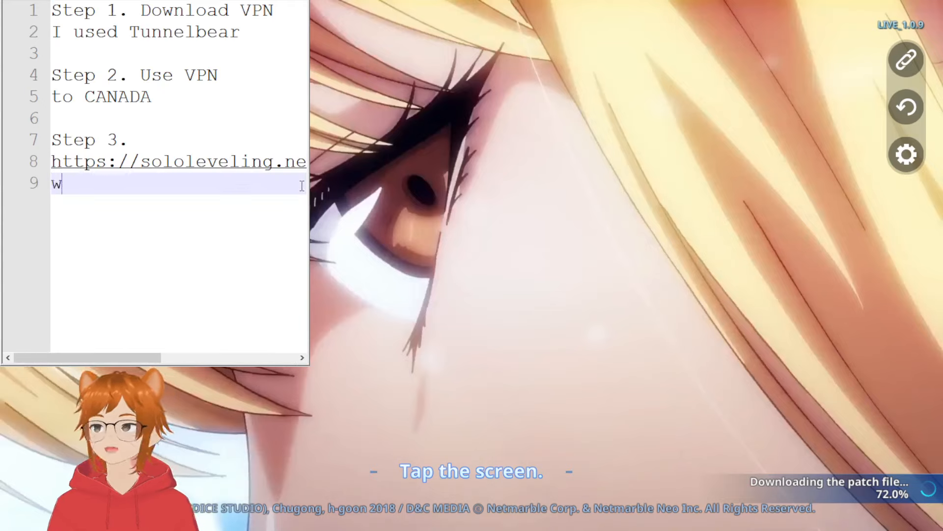
{"action": "type", "text": "i"}
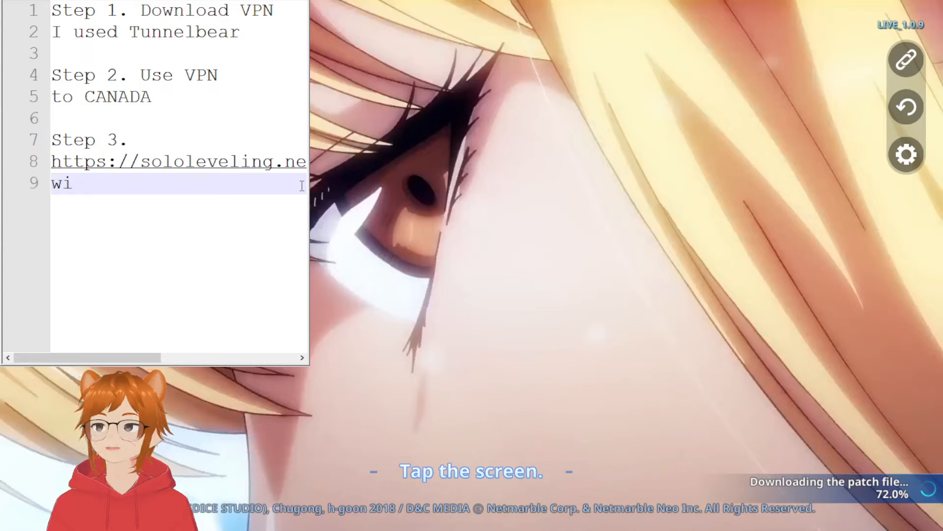
{"action": "type", "text": "sing"}
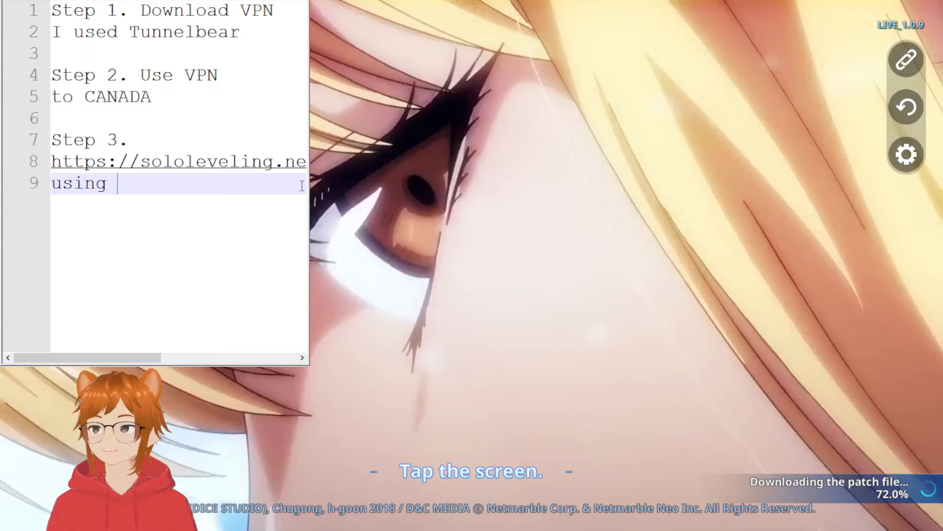
{"action": "type", "text": "Microsoft"}
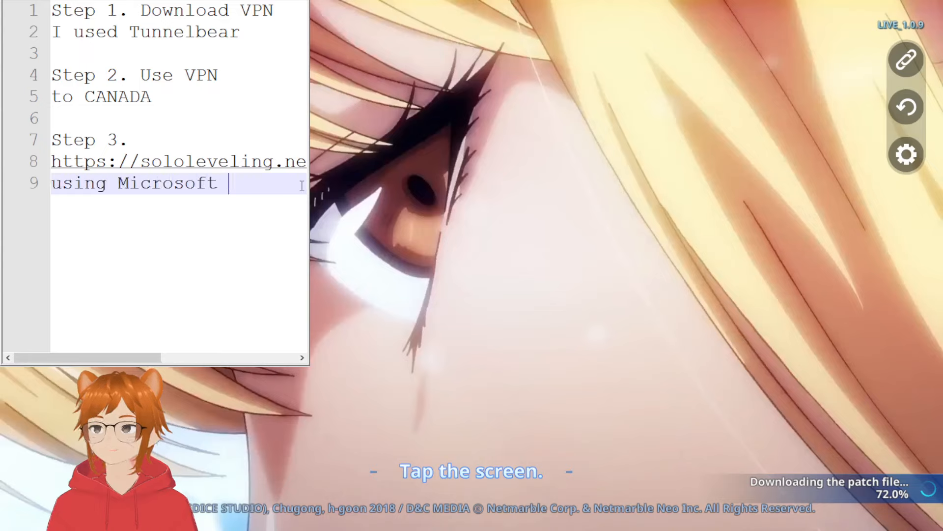
{"action": "type", "text": "Edge"}
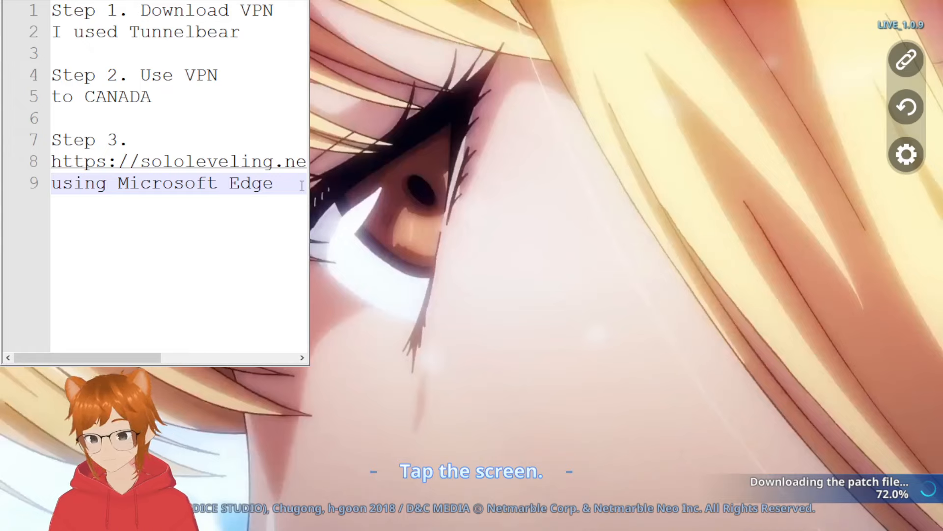
{"action": "scroll", "scroll_direction": "right", "scroll_amount": 3}
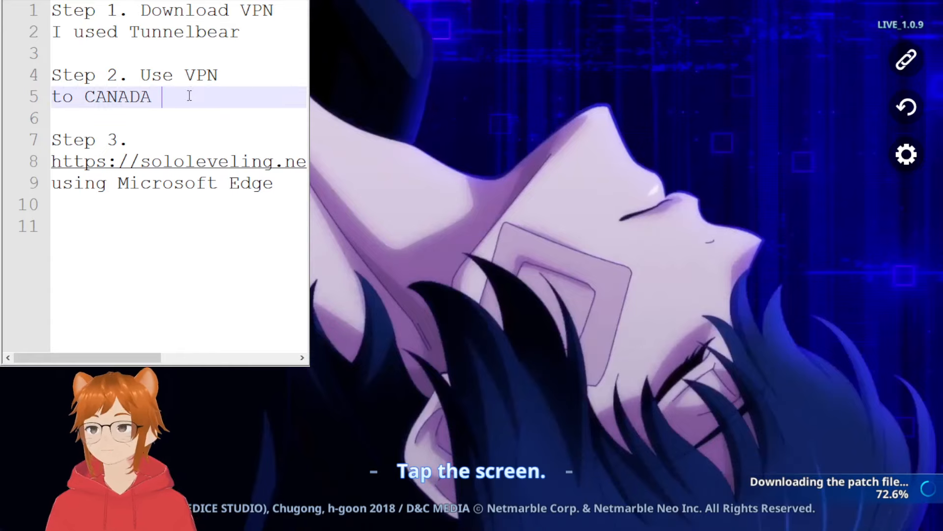
Append '(on)' after CANADA and add 'Step 4. Install' on line 11.
{"action": "type", "text": "(on)"}
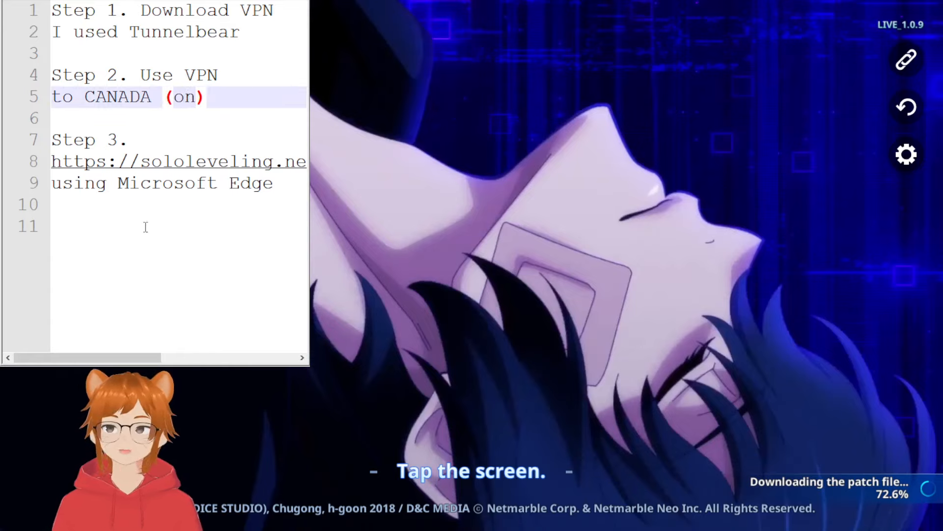
{"action": "left_click", "coordinate": [145, 226]}
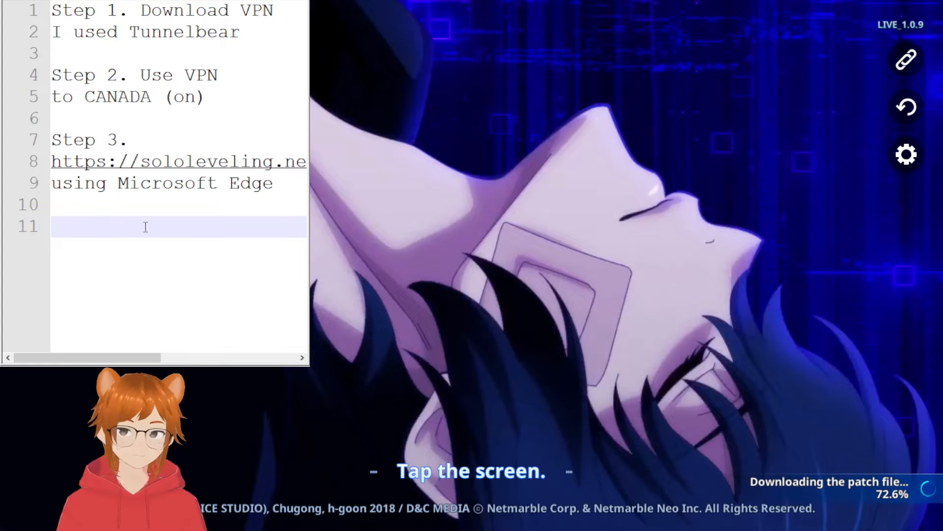
{"action": "type", "text": "Step 4"}
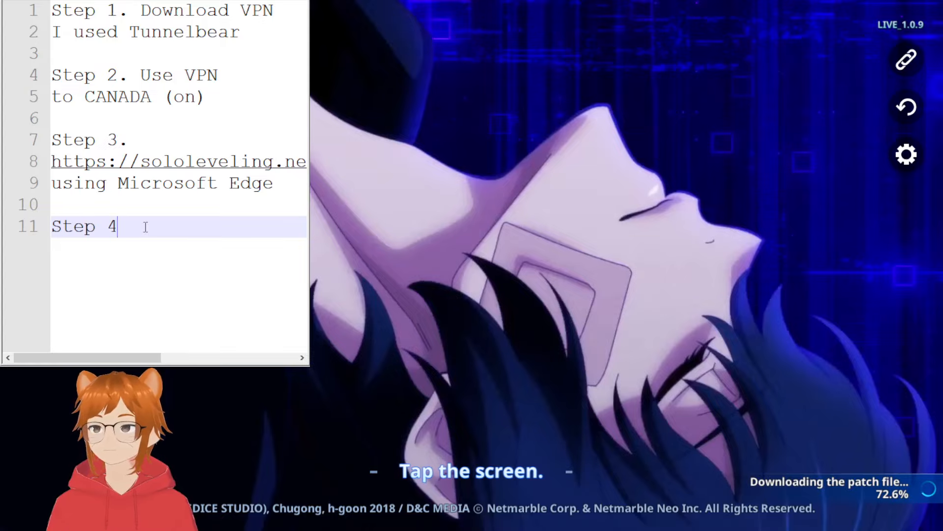
{"action": "type", "text": "."}
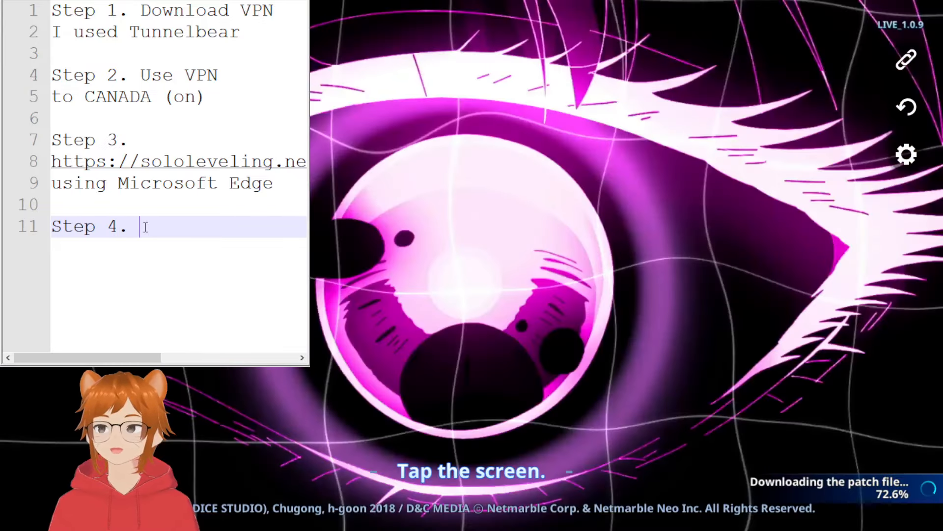
{"action": "type", "text": "Ins"}
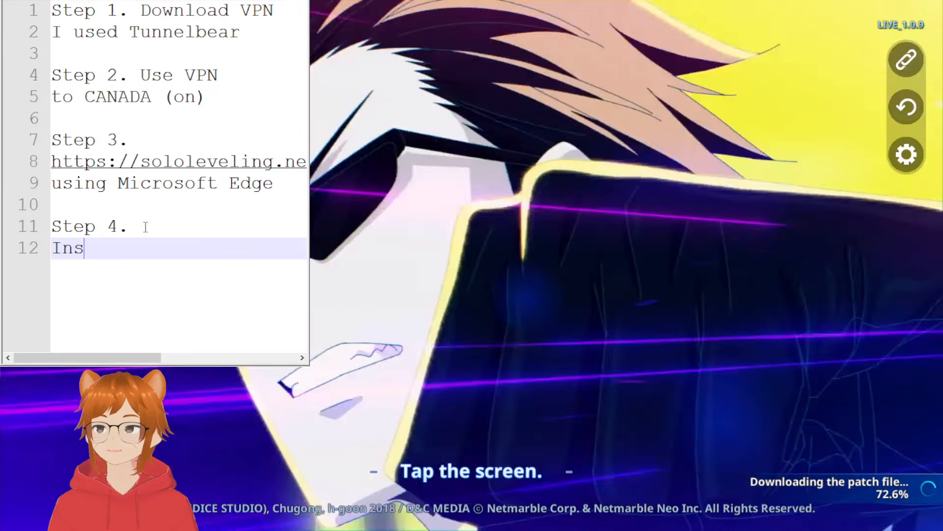
{"action": "type", "text": "tall everything"}
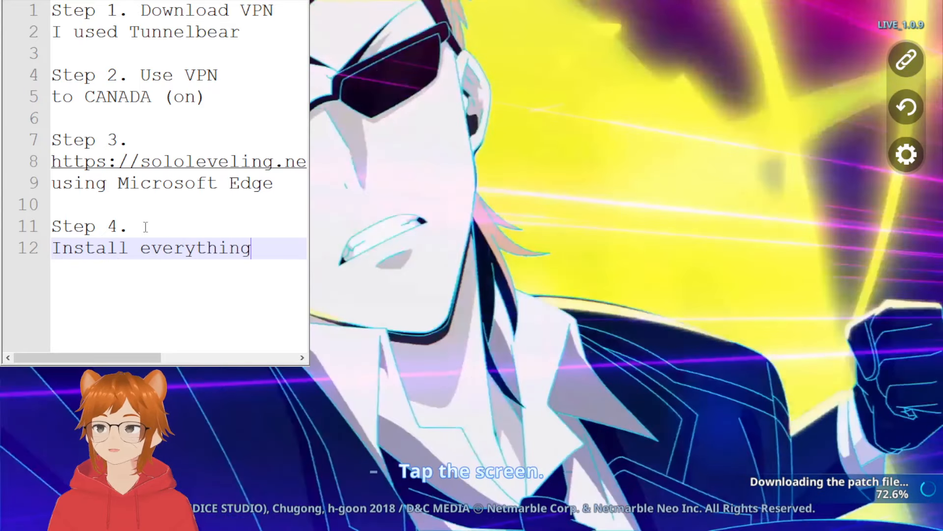
{"action": "key", "text": "Backspace"}
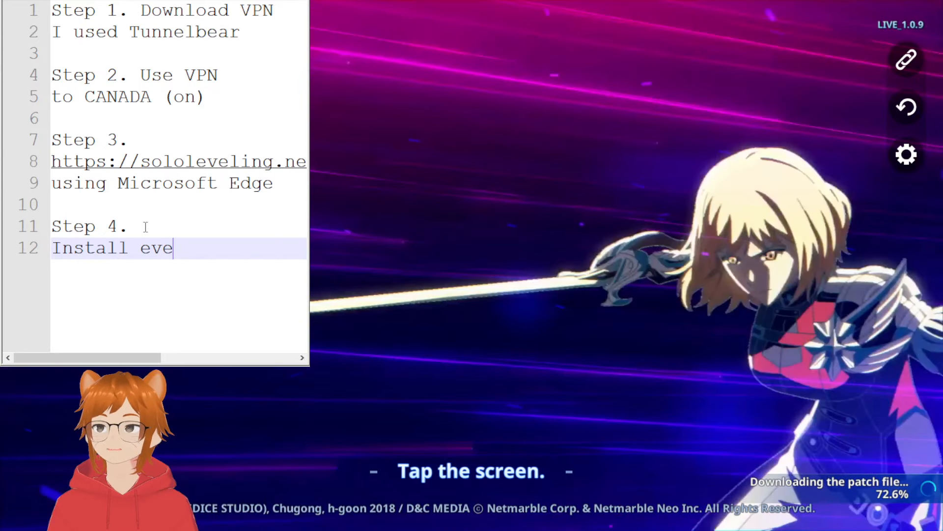
{"action": "key", "text": "Backspace"}
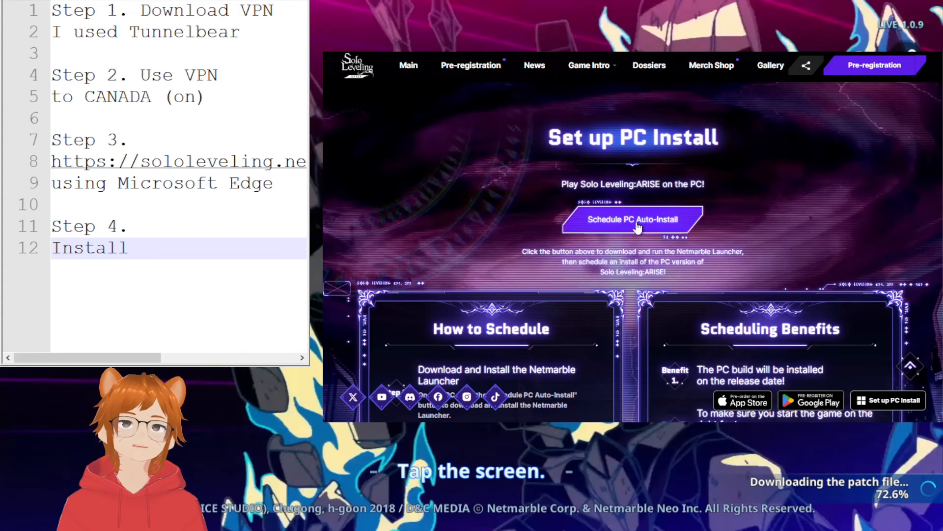
{"action": "mouse_move", "coordinate": [604, 235]}
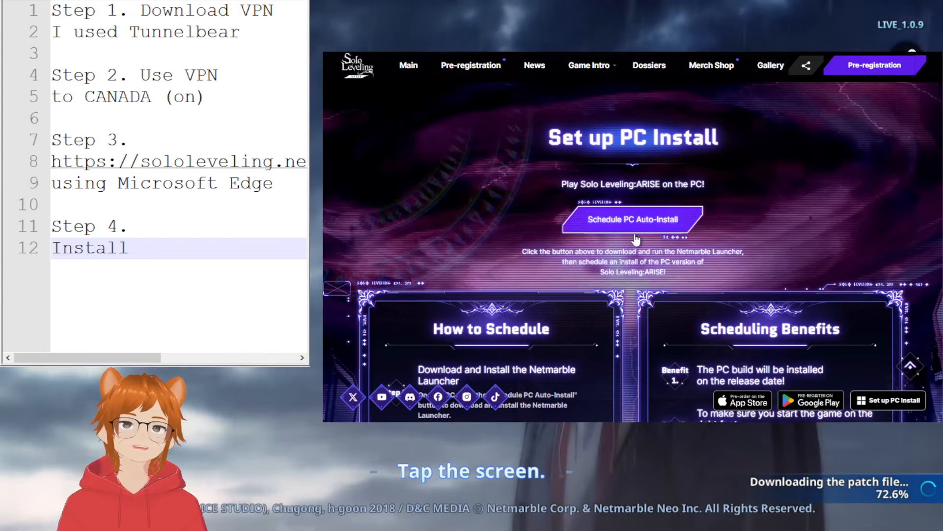
{"action": "mouse_move", "coordinate": [722, 176]}
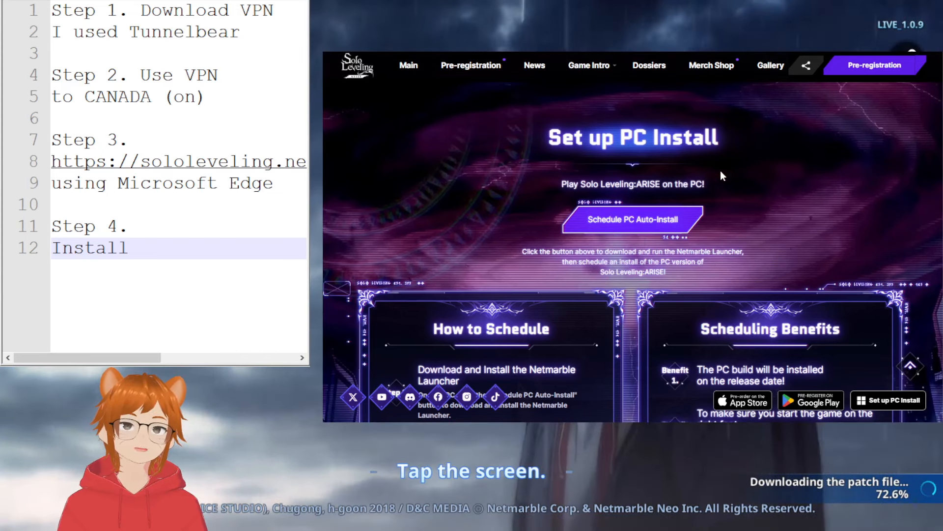
{"action": "mouse_move", "coordinate": [569, 231]}
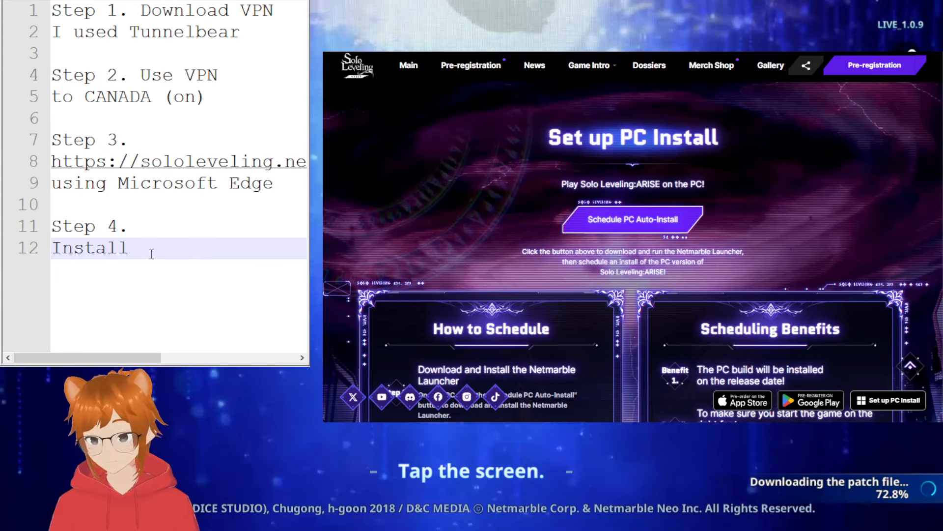
Make Step 4 read 'Install launcher' with 'launcher will open' on the next line.
{"action": "type", "text": "launcher"}
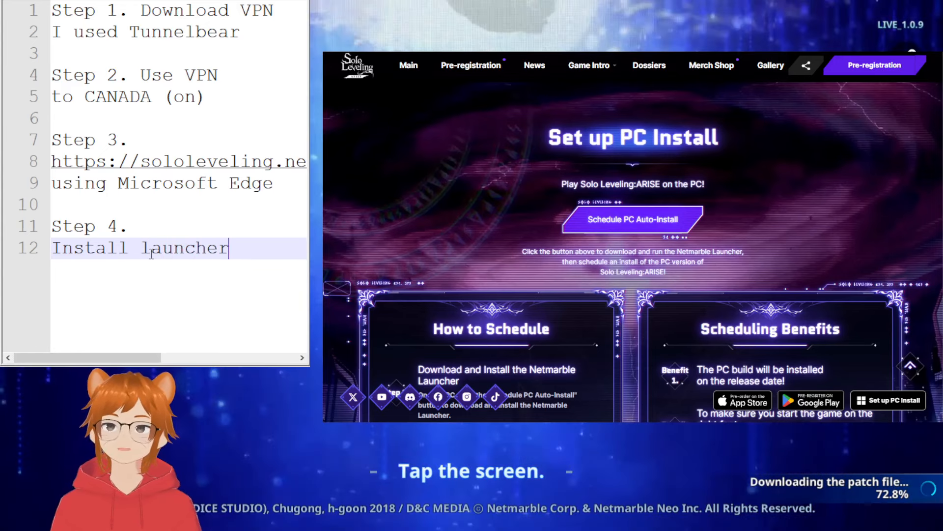
{"action": "key", "text": "Return"}
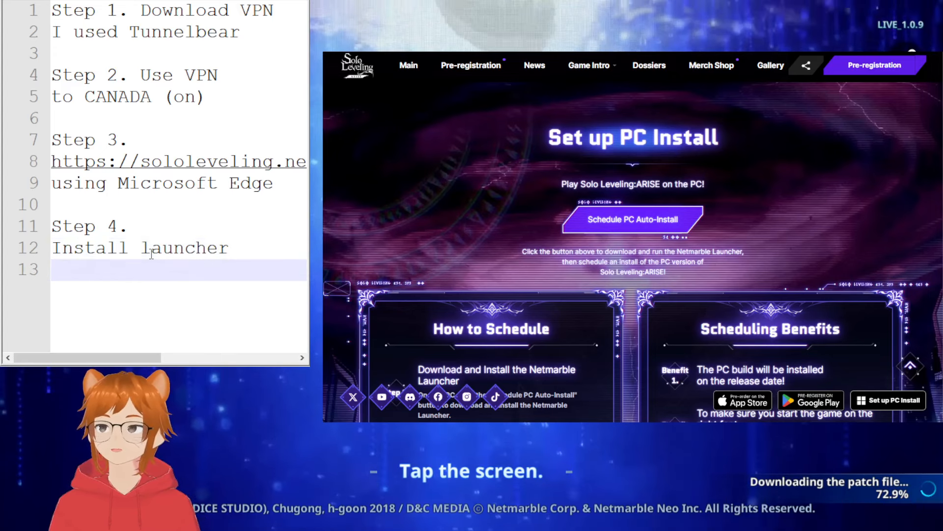
{"action": "type", "text": "launcher will open"}
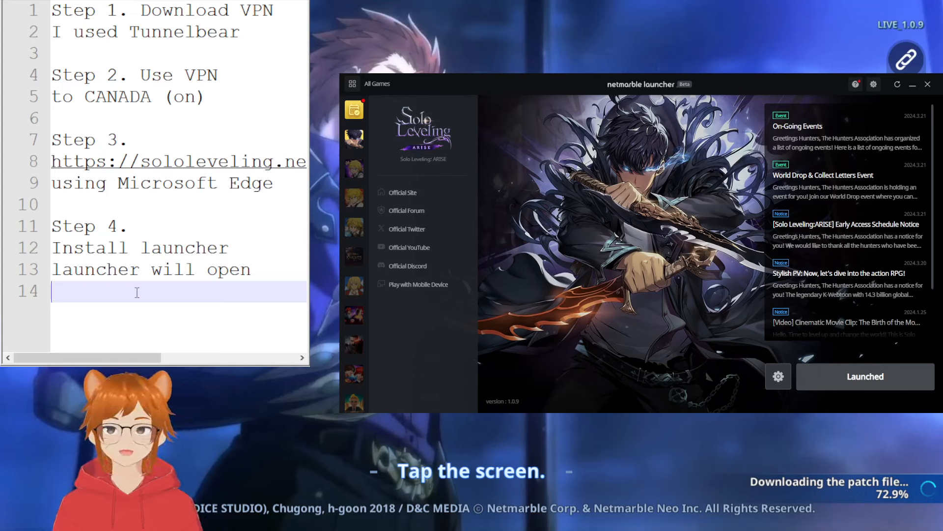
Add 'Step 5. Once Solo levelling is downloading, turn off VPN', fixing the mistyped word.
{"action": "type", "text": "Step 5."}
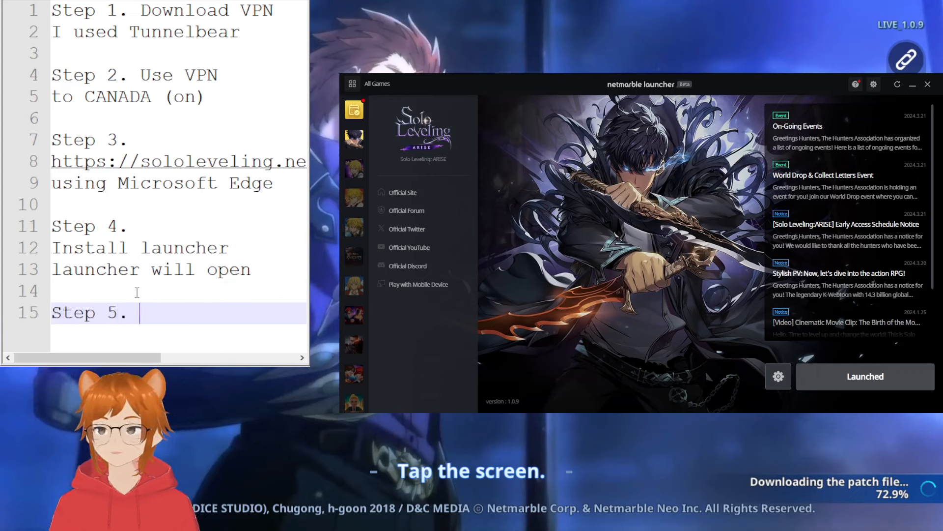
{"action": "type", "text": "Once"}
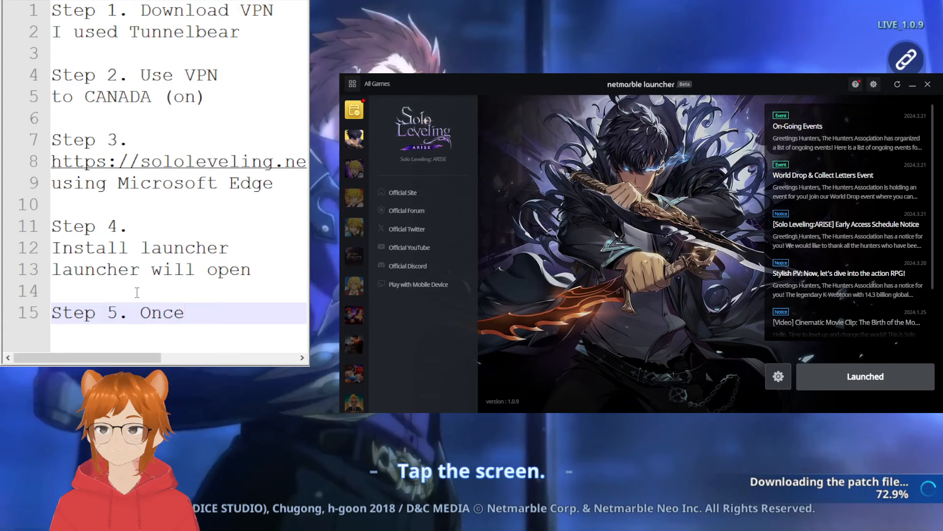
{"action": "type", "text": "Solo l"}
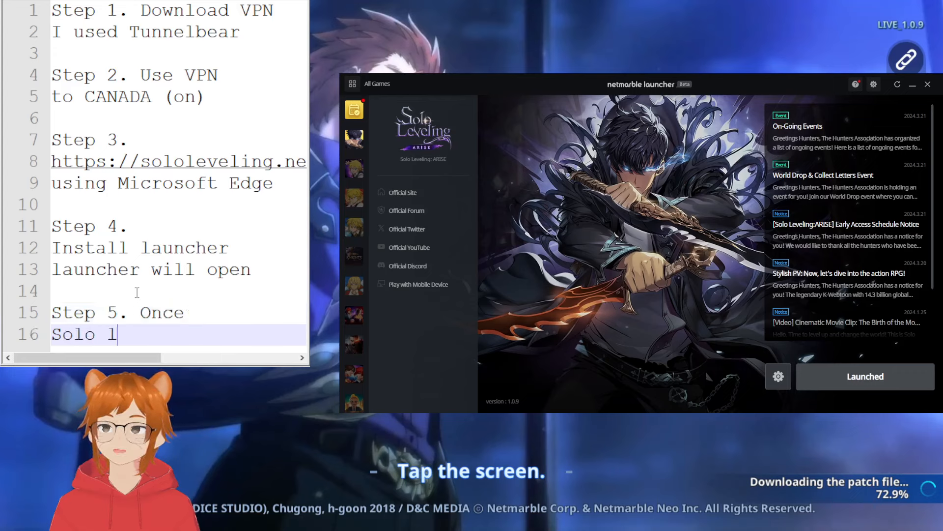
{"action": "type", "text": "evelling is install"}
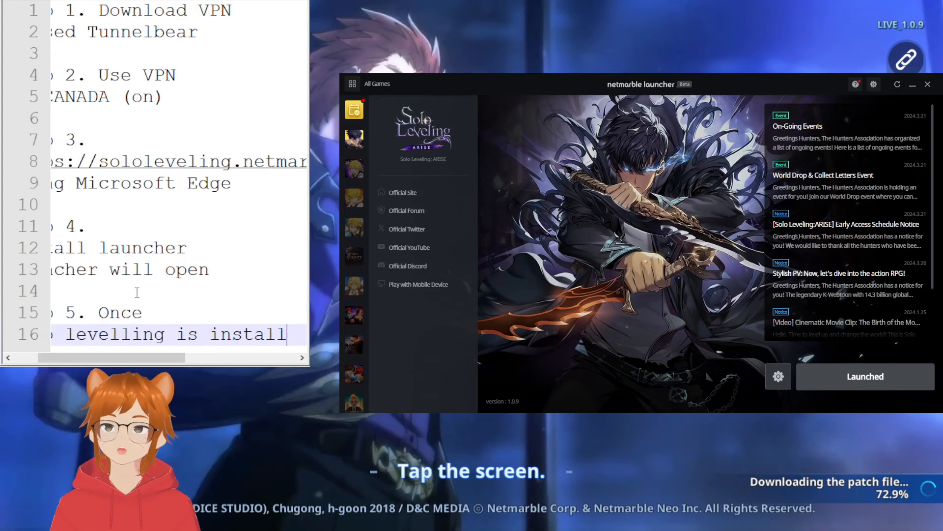
{"action": "key", "text": "Backspace"}
{"action": "type", "text": "downloading"}
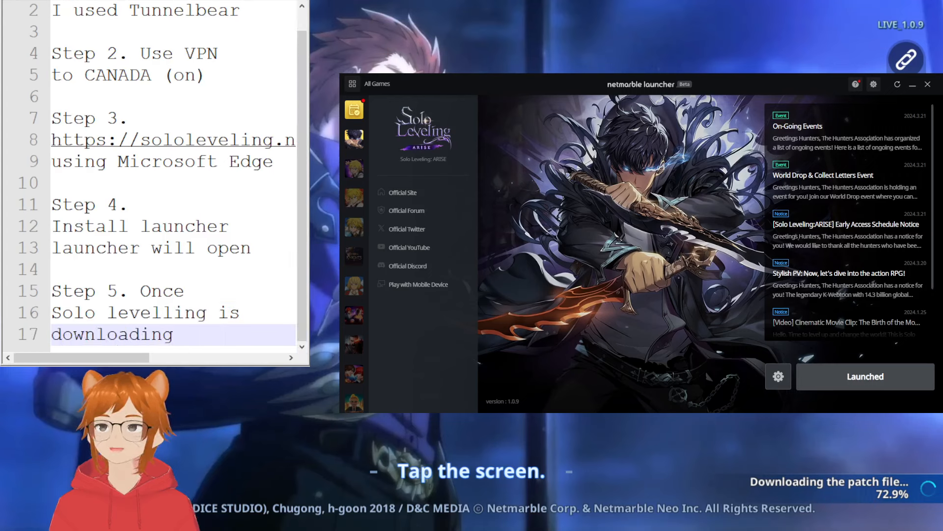
{"action": "scroll", "scroll_direction": "up", "scroll_amount": 3}
{"action": "type", "text": ","}
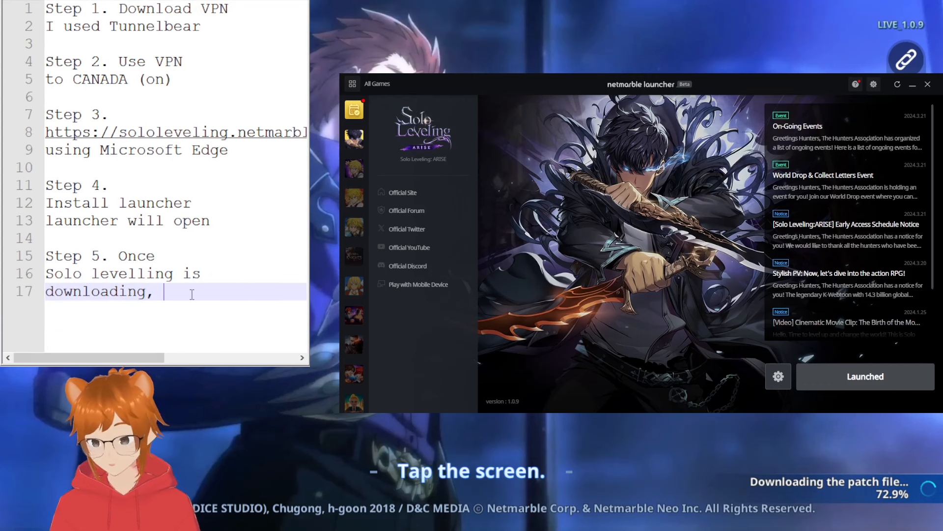
{"action": "type", "text": "turn off VPN"}
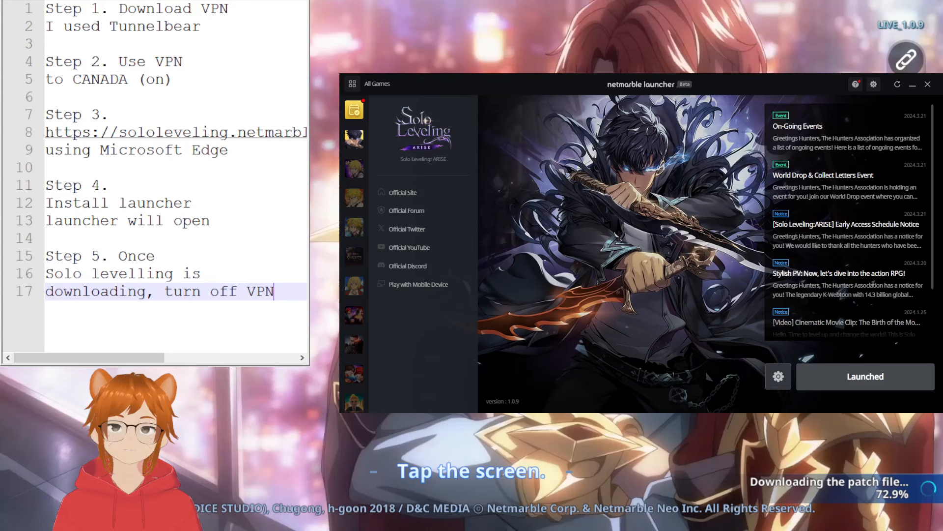
{"action": "left_click", "coordinate": [927, 83]}
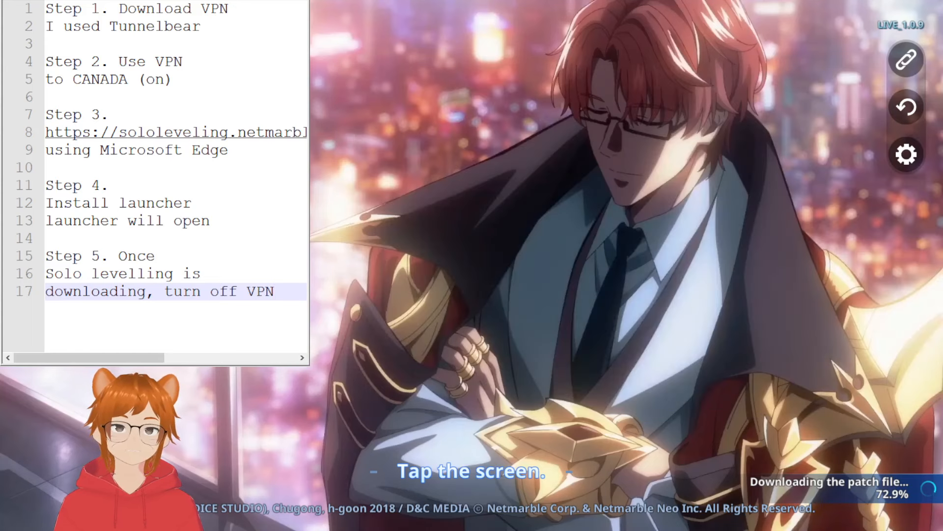
{"action": "left_click", "coordinate": [238, 27]}
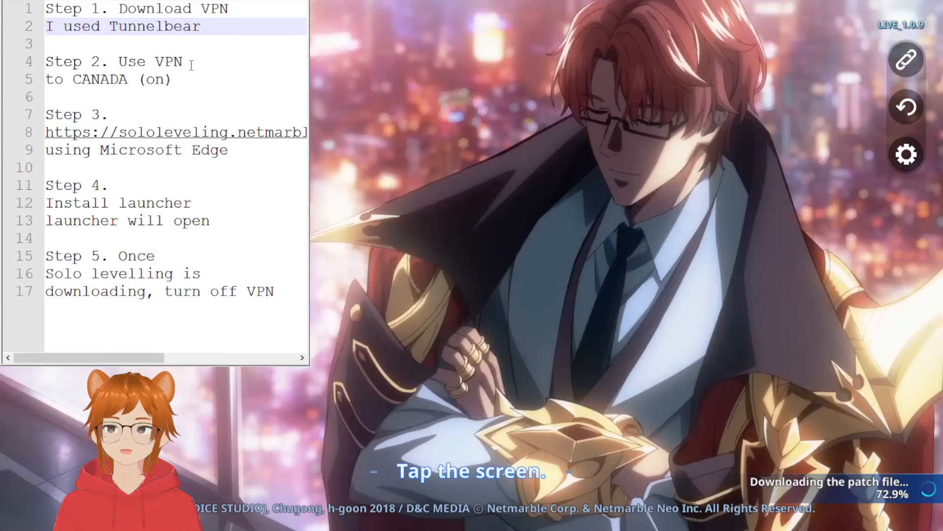
{"action": "left_click", "coordinate": [181, 79]}
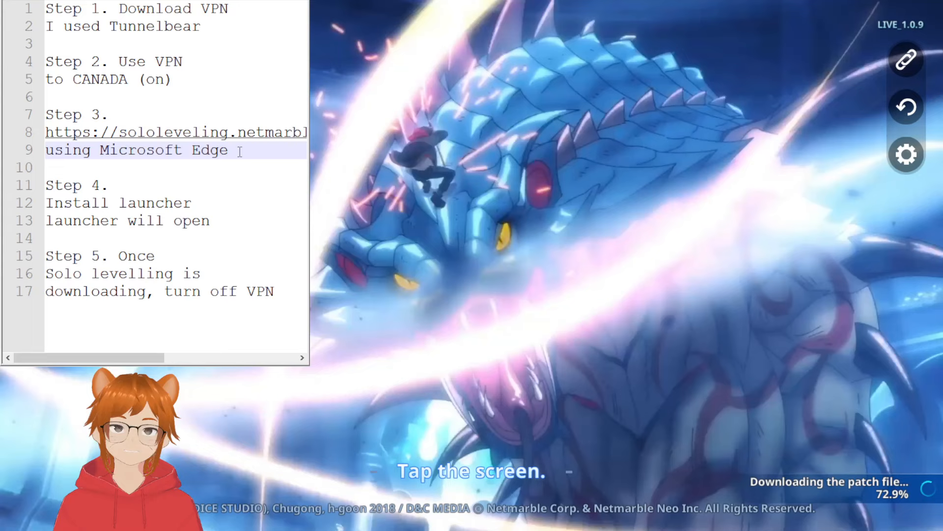
{"action": "left_click", "coordinate": [158, 185]}
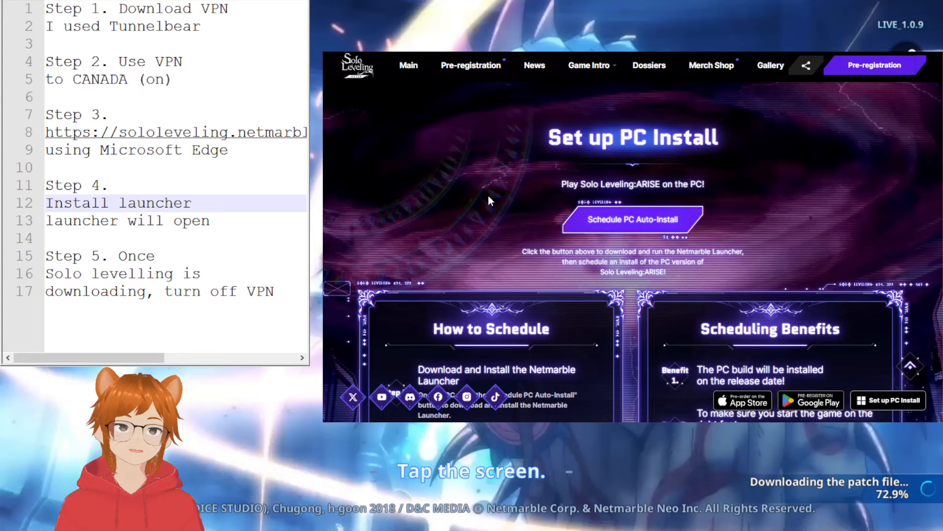
{"action": "mouse_move", "coordinate": [598, 224]}
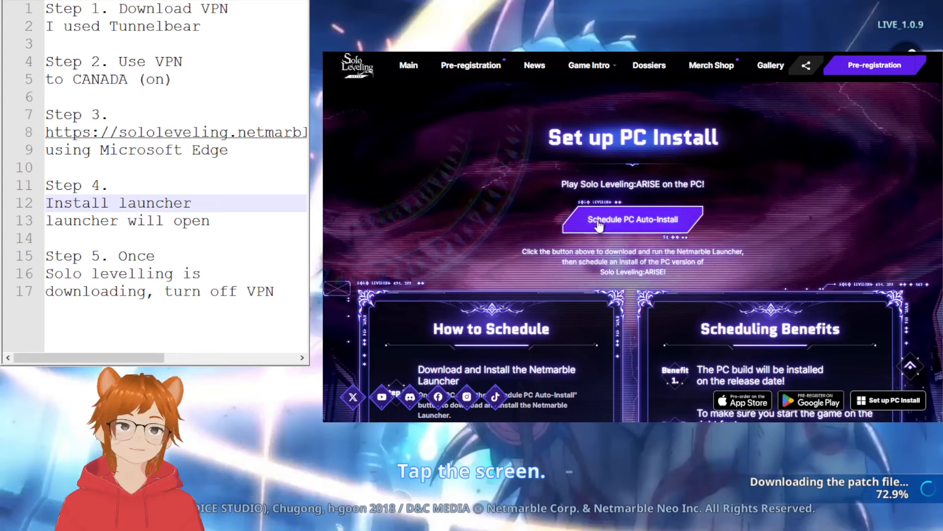
{"action": "mouse_move", "coordinate": [616, 231]}
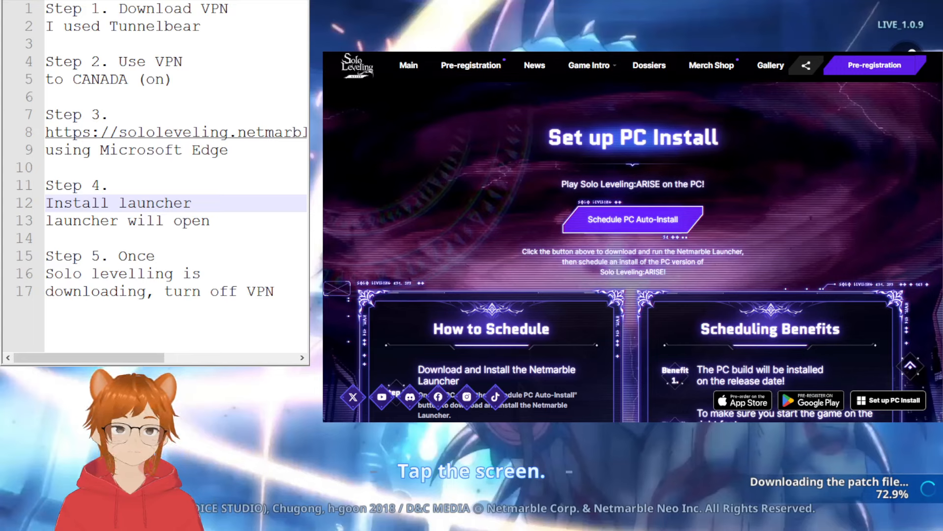
Place the cursor after Step 5 to start an empty line 18.
{"action": "left_click", "coordinate": [120, 220]}
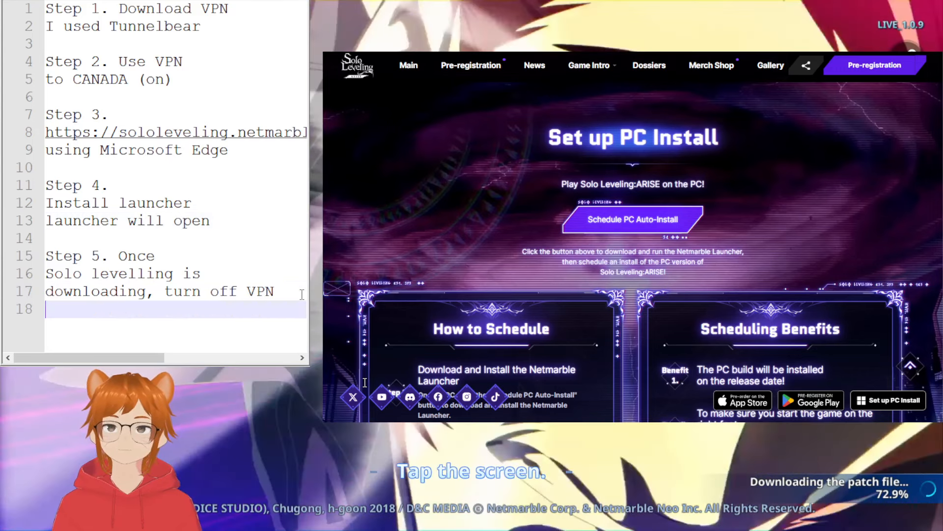
Add 'For mobile:' listing used tunnelbear (canada), open gplay store, switch account, download game.
{"action": "type", "text": "For mobile"}
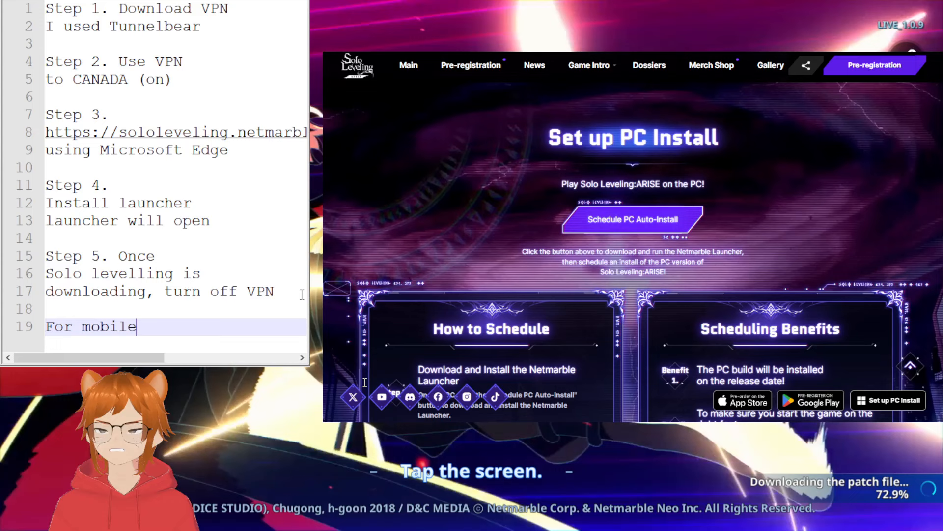
{"action": "type", "text": ":"}
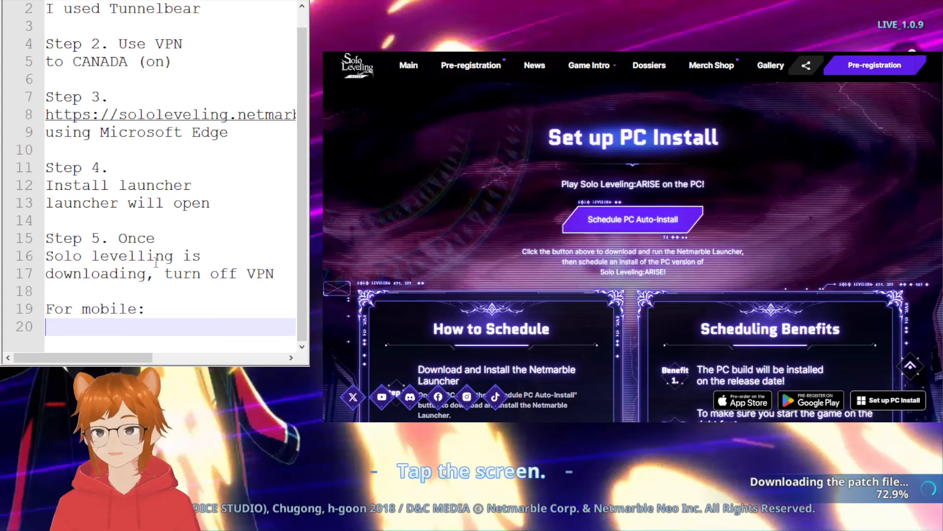
{"action": "type", "text": "used tunnel"}
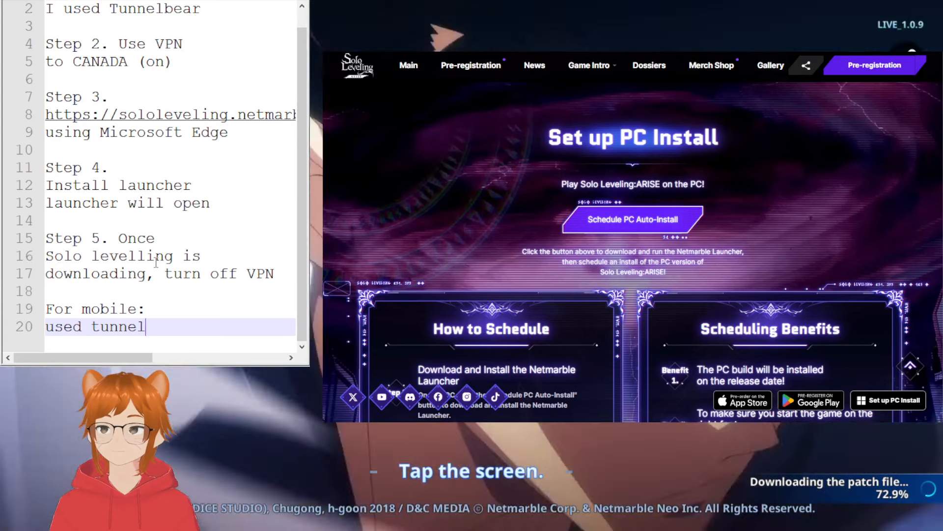
{"action": "type", "text": "bear (canad)"}
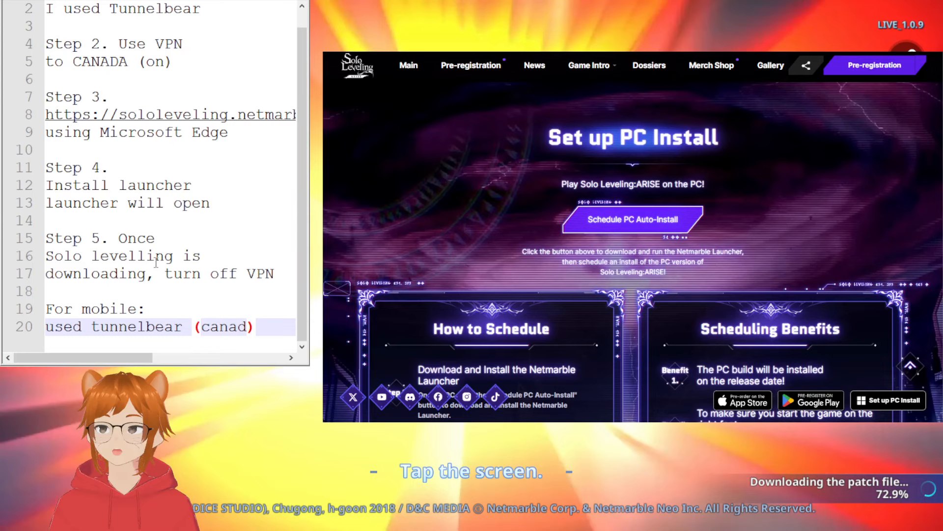
{"action": "type", "text": "open"}
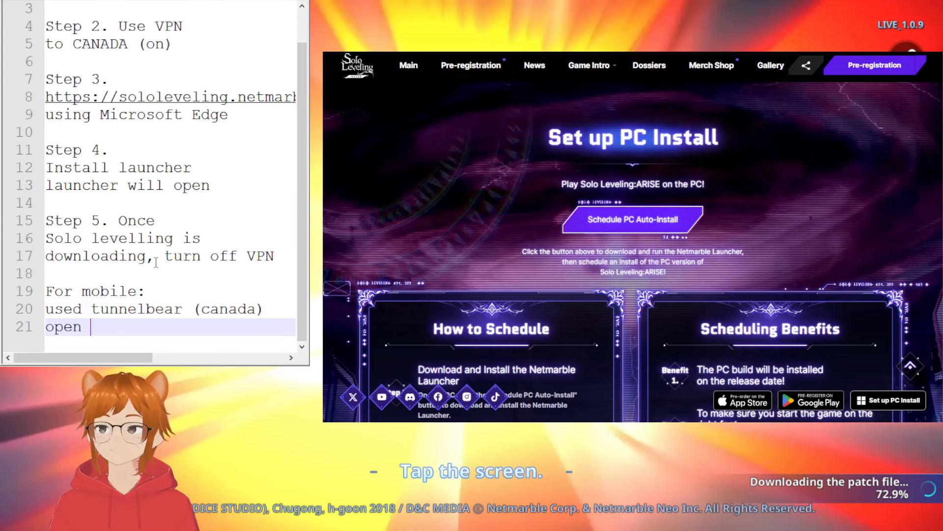
{"action": "type", "text": "gplay store"}
{"action": "type", "text": "swi"}
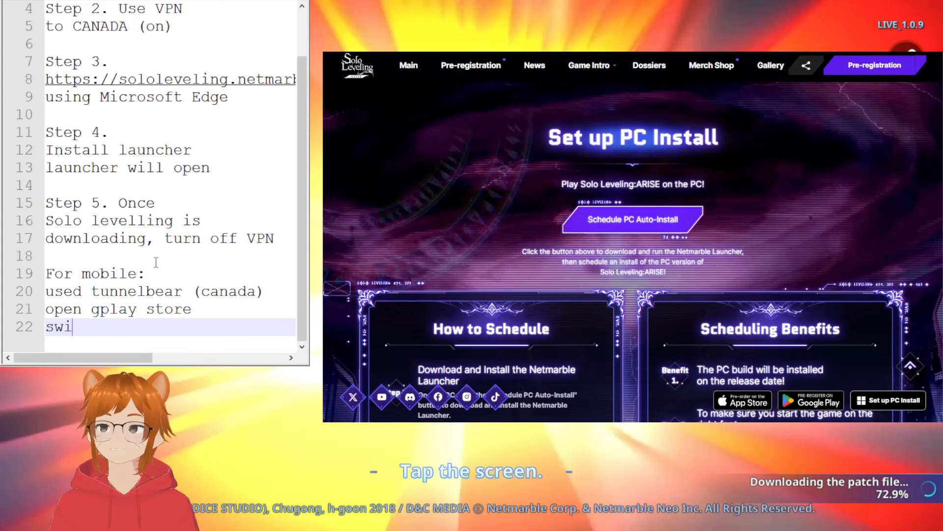
{"action": "type", "text": "tch account"}
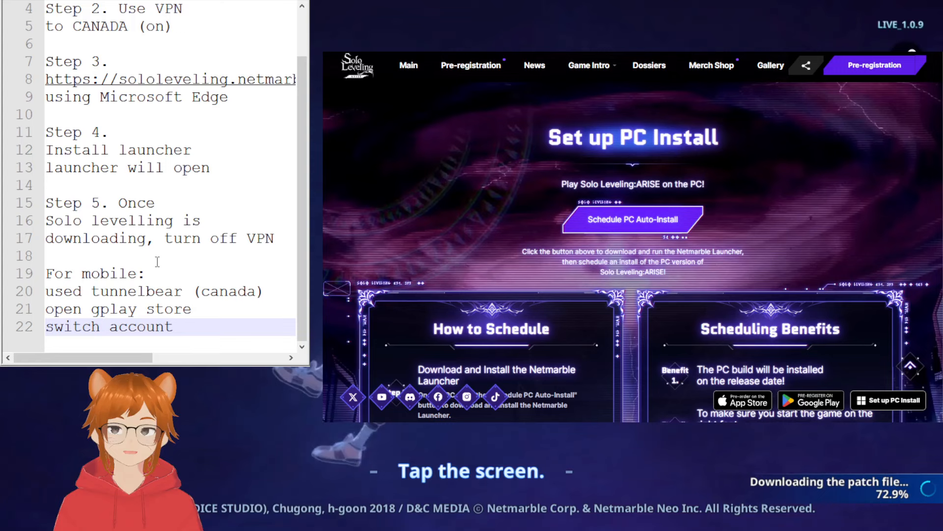
{"action": "type", "text": "download game"}
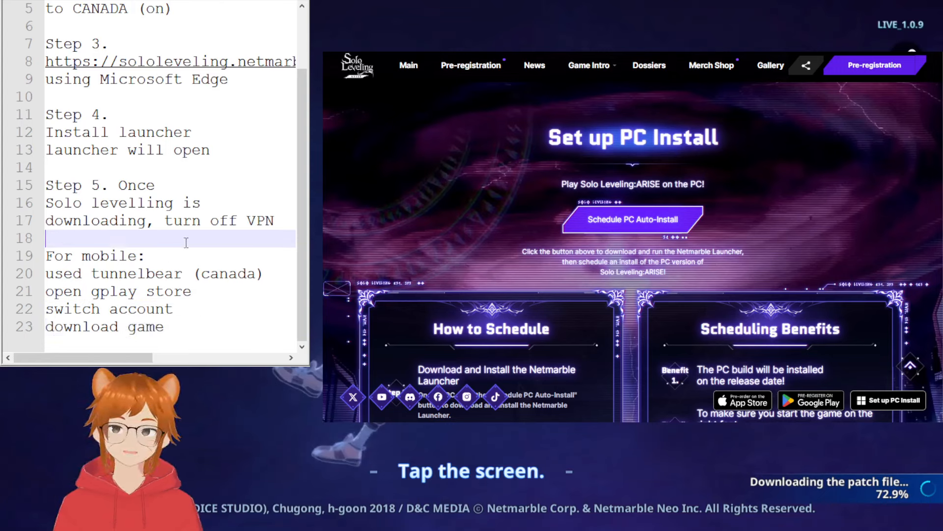
{"action": "left_click", "coordinate": [181, 327]}
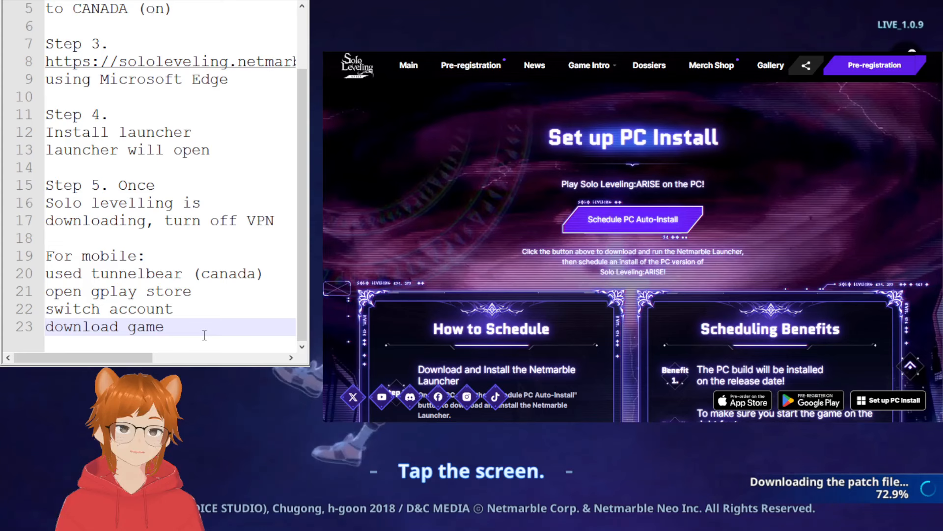
{"action": "scroll", "scroll_direction": "up", "scroll_amount": 3}
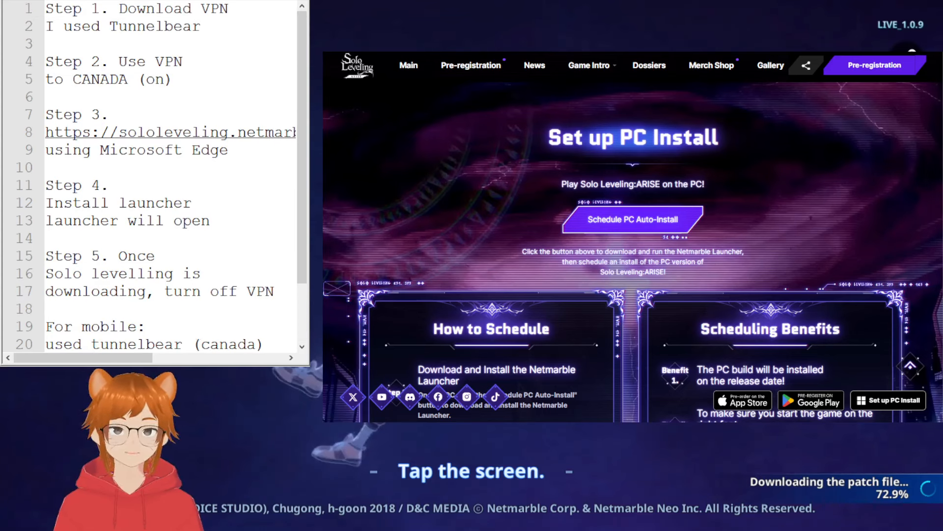